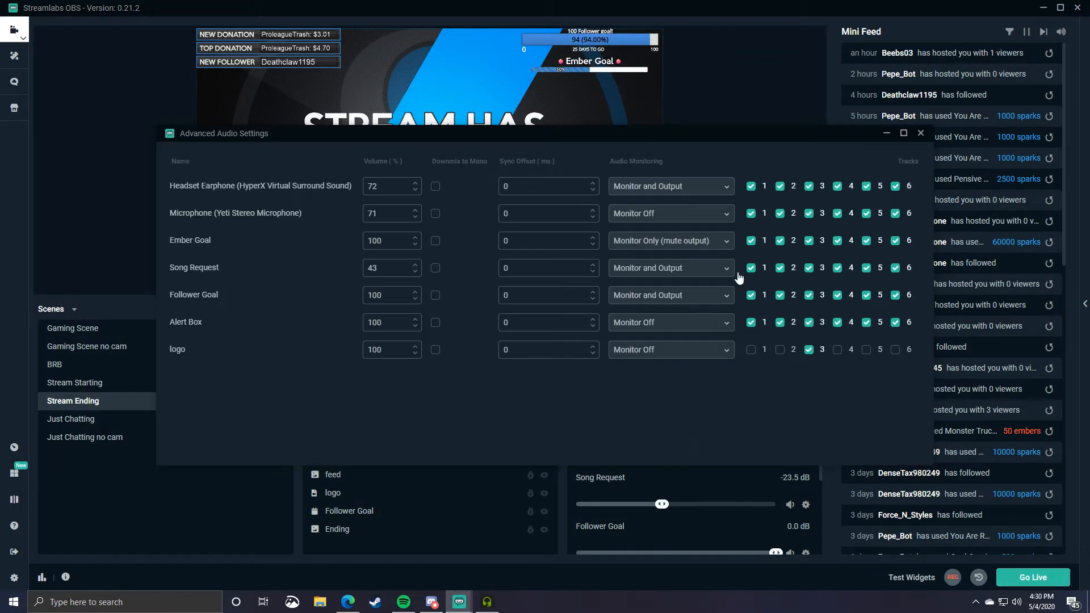
- Set the Yeti Stereo Microphone's audio monitoring to Monitor and Output
{"action": "left_click", "coordinate": [671, 214]}
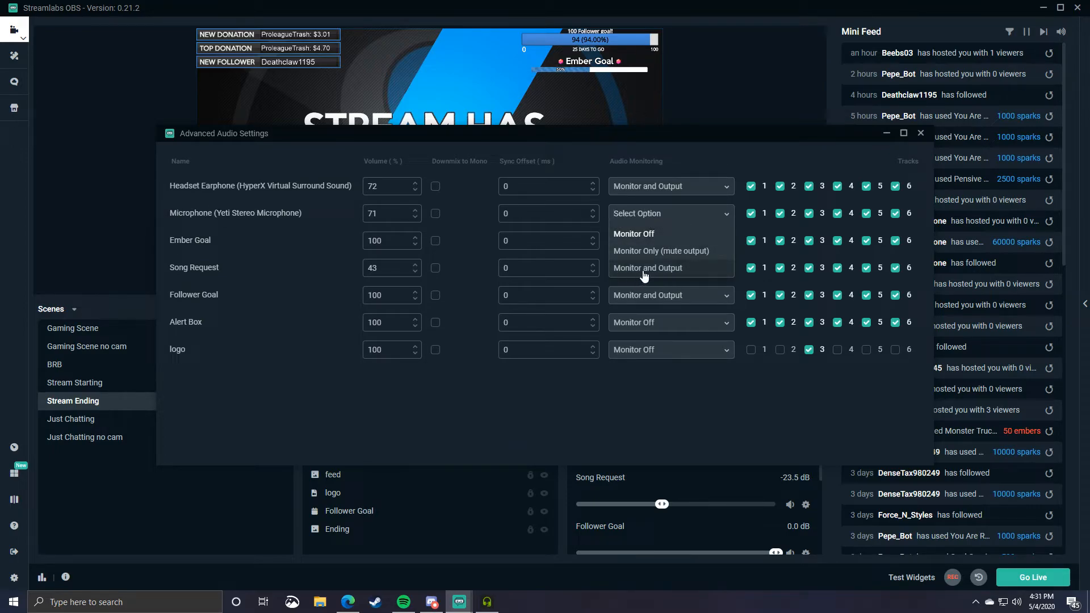
{"action": "left_click", "coordinate": [661, 251]}
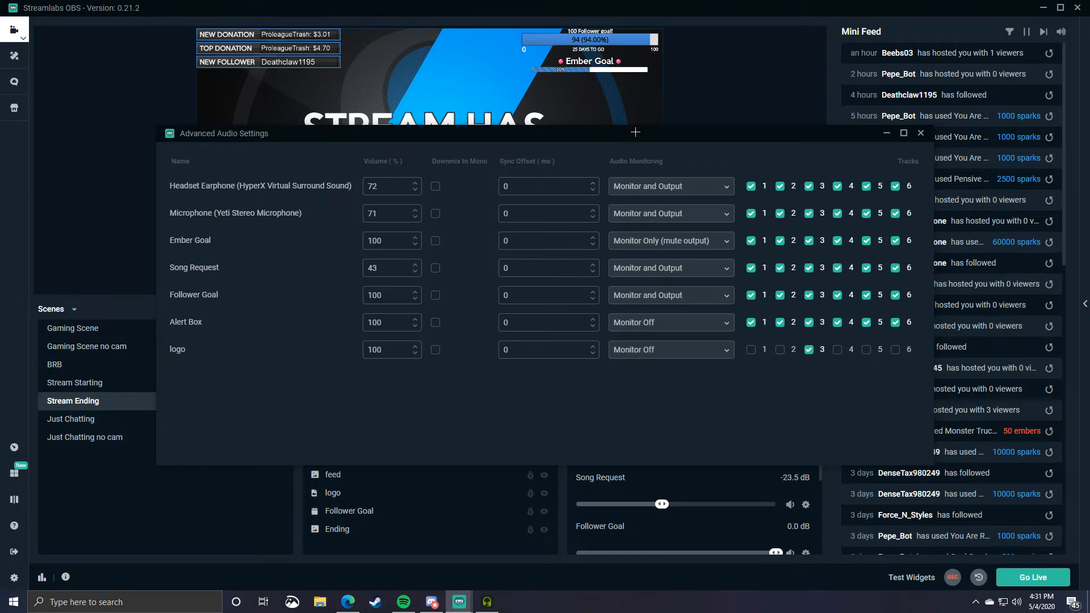
- Close the Advanced Audio Settings window to return to the Stream Ending scene
{"action": "left_click", "coordinate": [921, 133]}
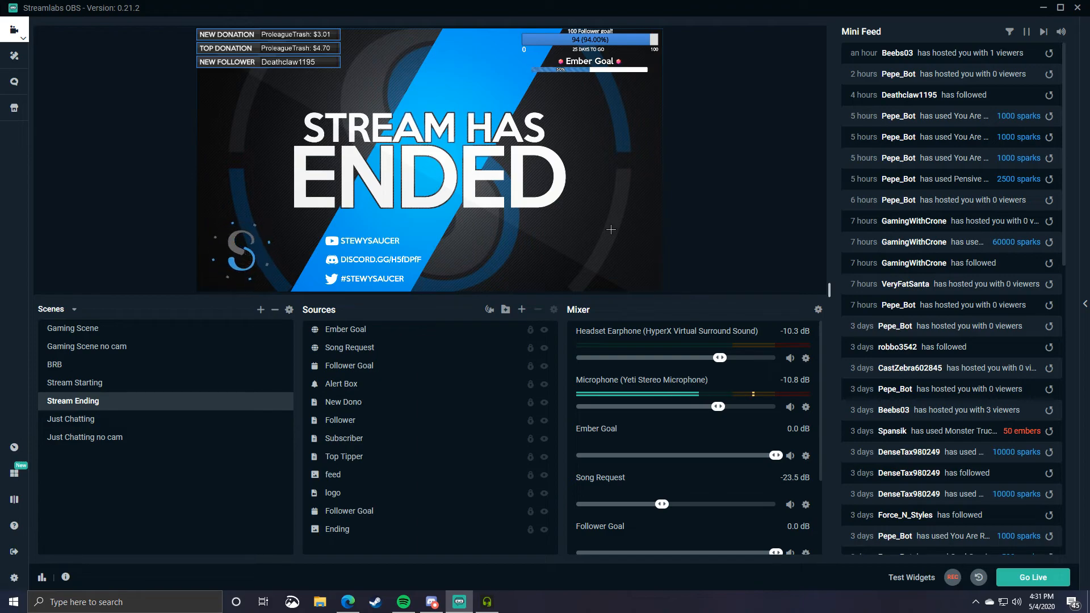